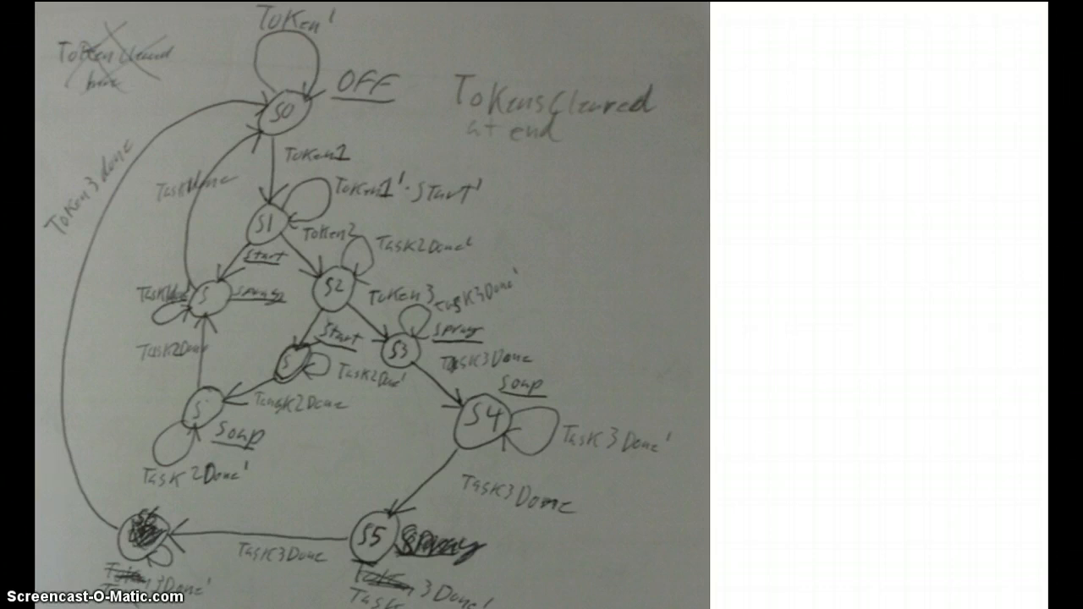
pyautogui.click(292, 110)
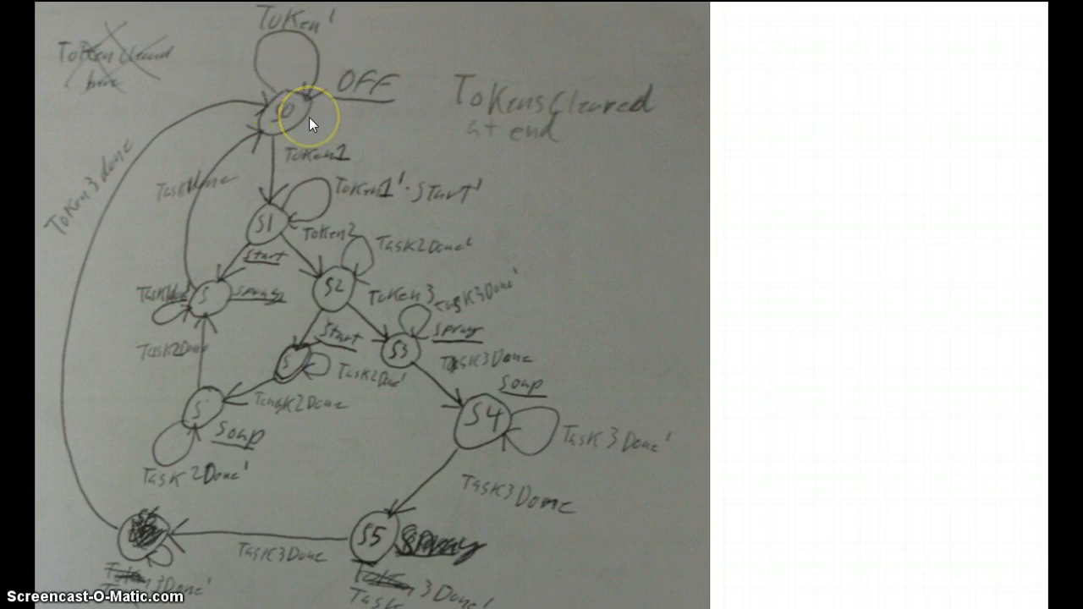
pyautogui.click(305, 110)
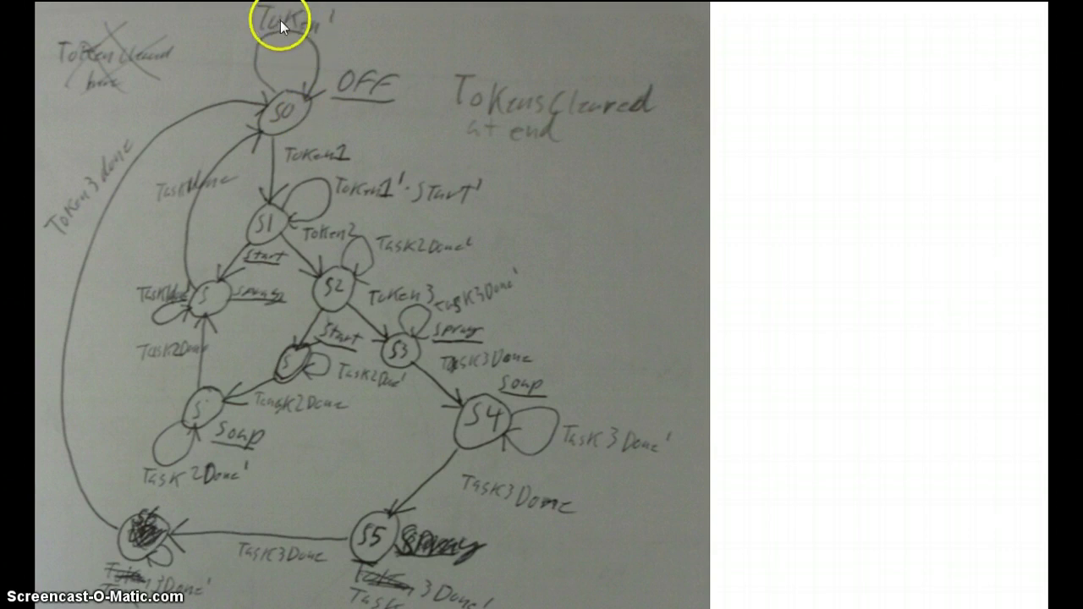
pyautogui.moveTo(296, 34)
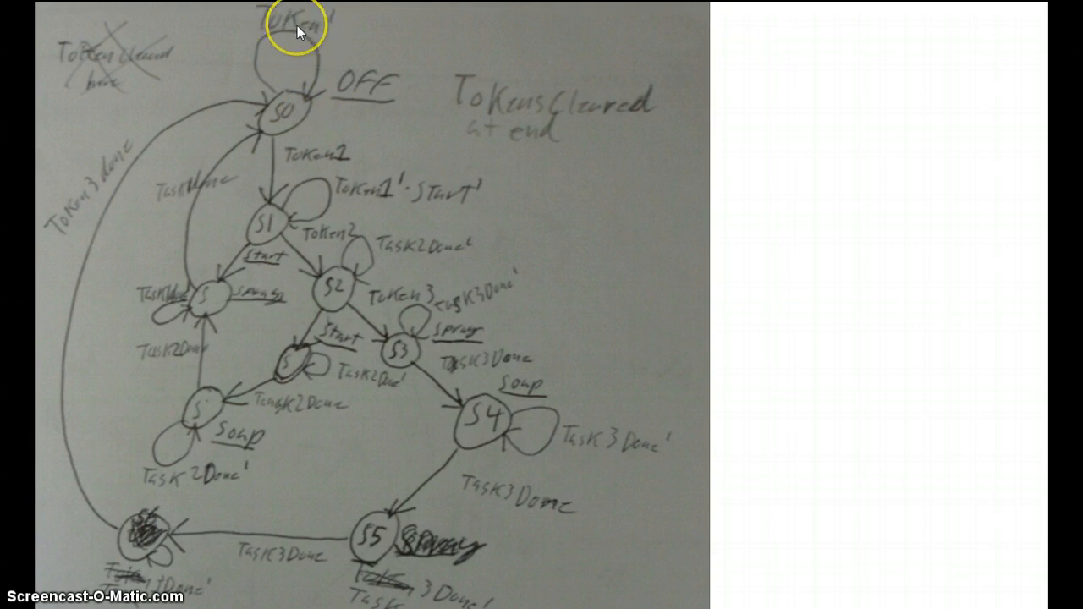
pyautogui.moveTo(361, 175)
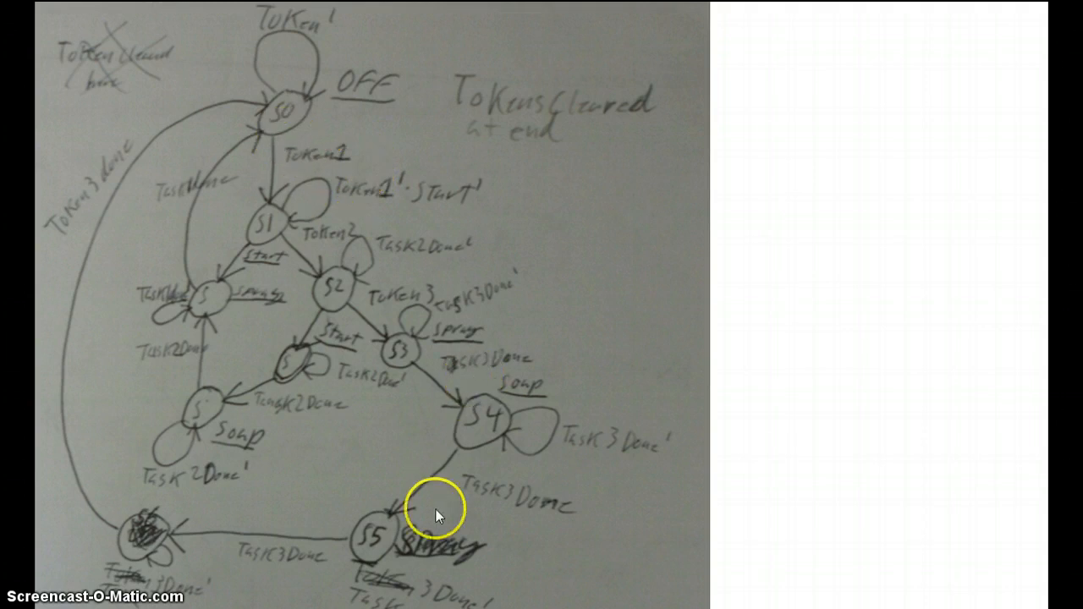
pyautogui.moveTo(398, 550)
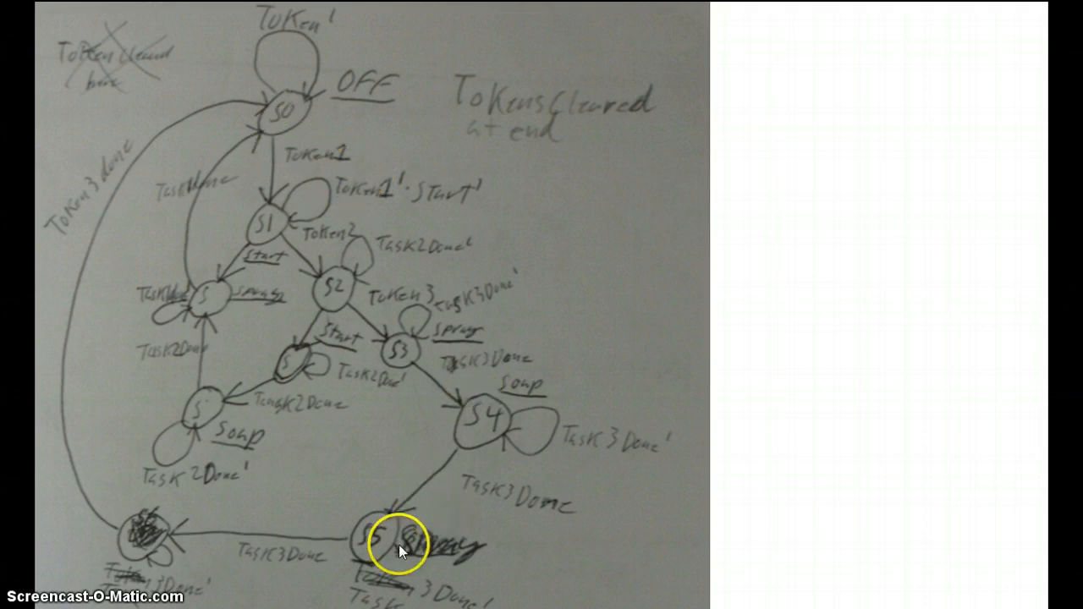
pyautogui.moveTo(283, 563)
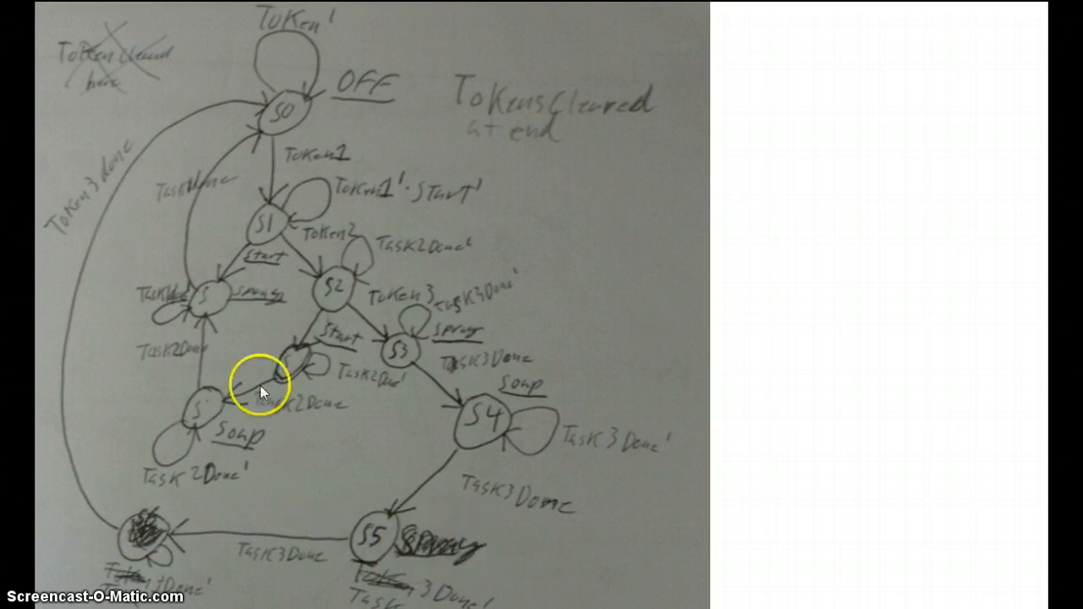
pyautogui.moveTo(284, 125)
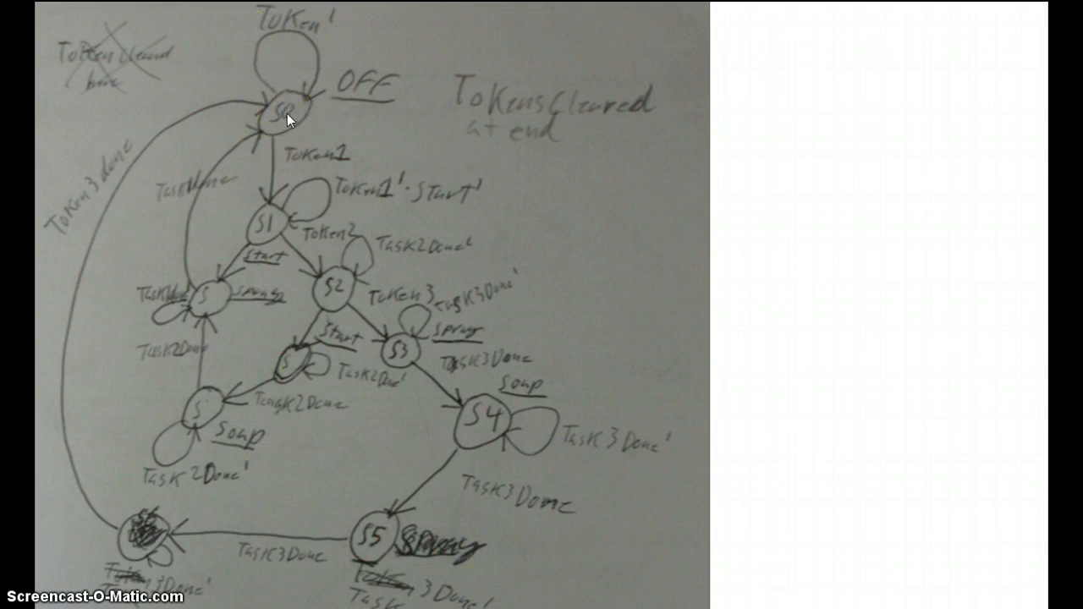
pyautogui.click(279, 110)
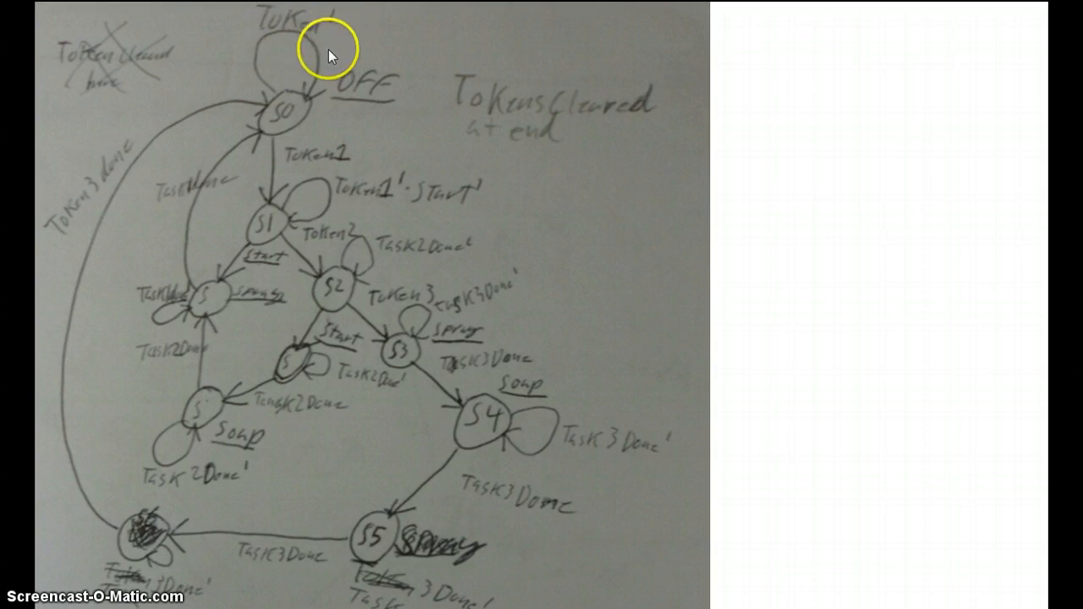
pyautogui.moveTo(281, 135)
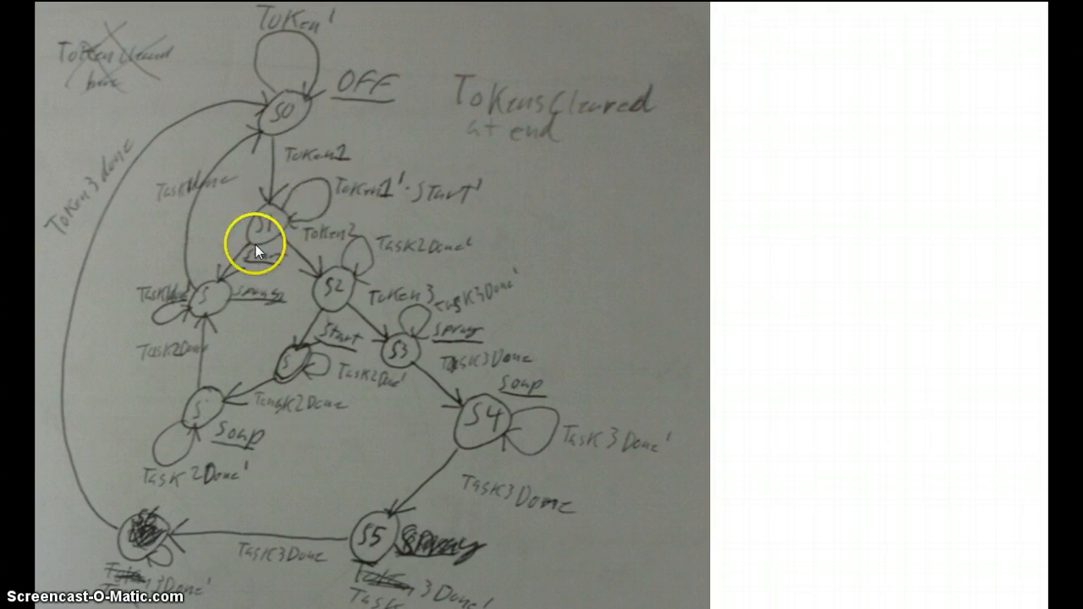
pyautogui.moveTo(280, 216)
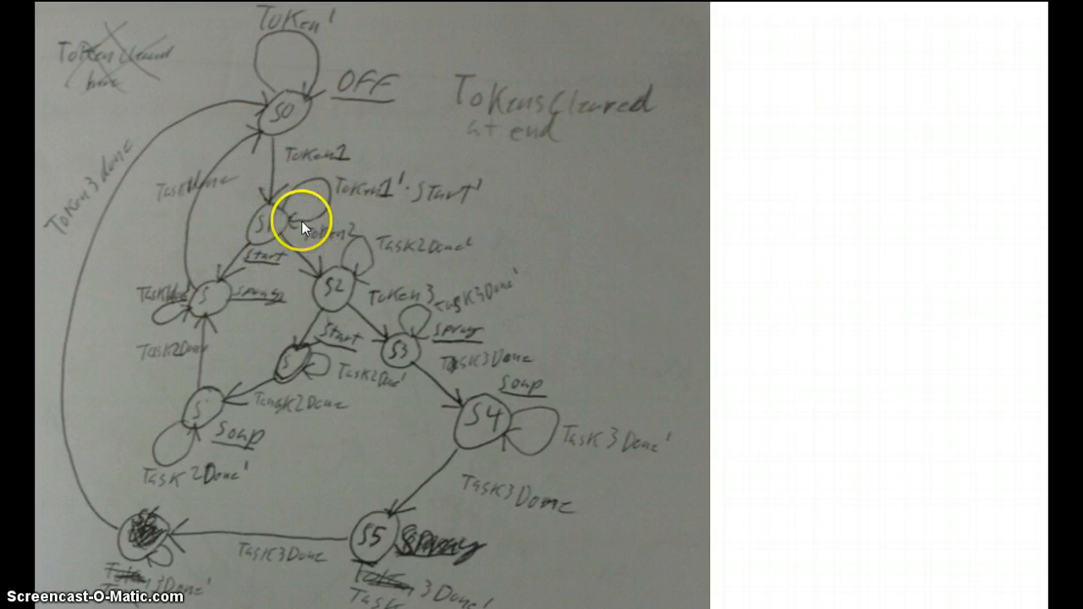
pyautogui.moveTo(381, 199)
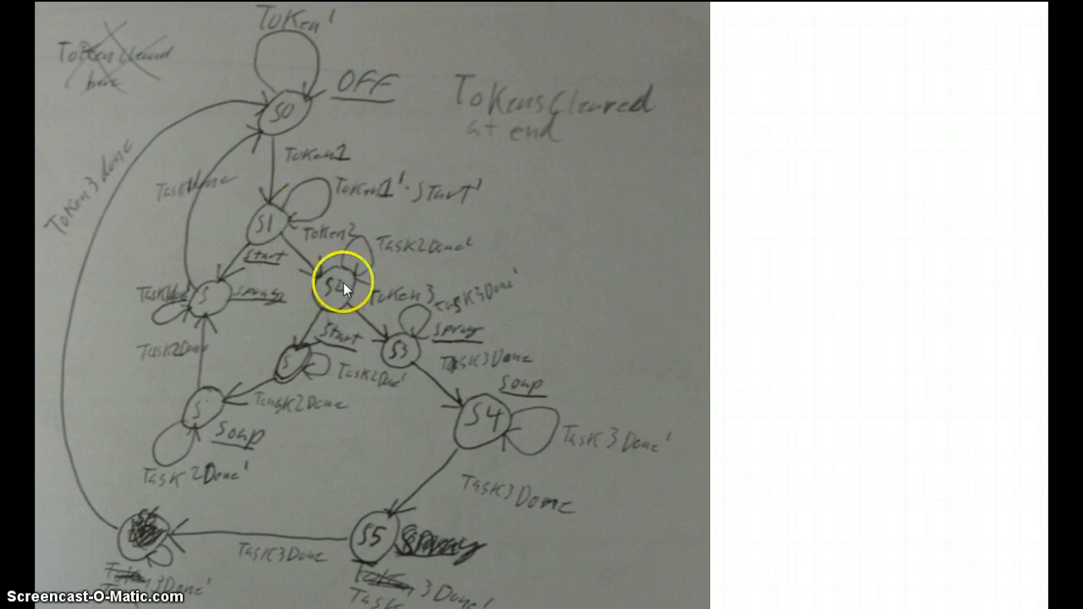
pyautogui.moveTo(269, 226)
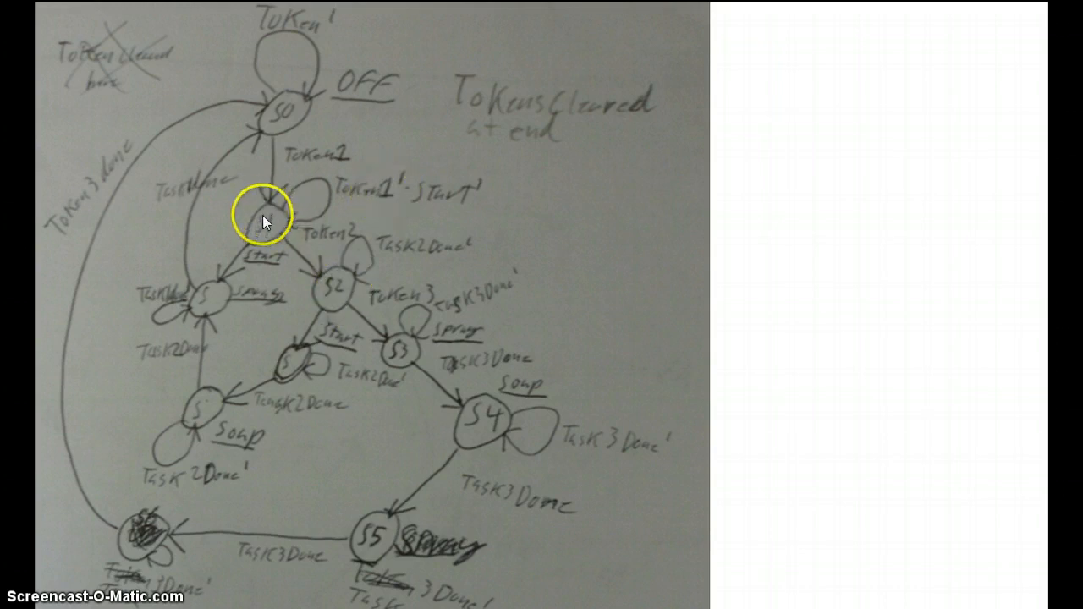
pyautogui.moveTo(210, 295)
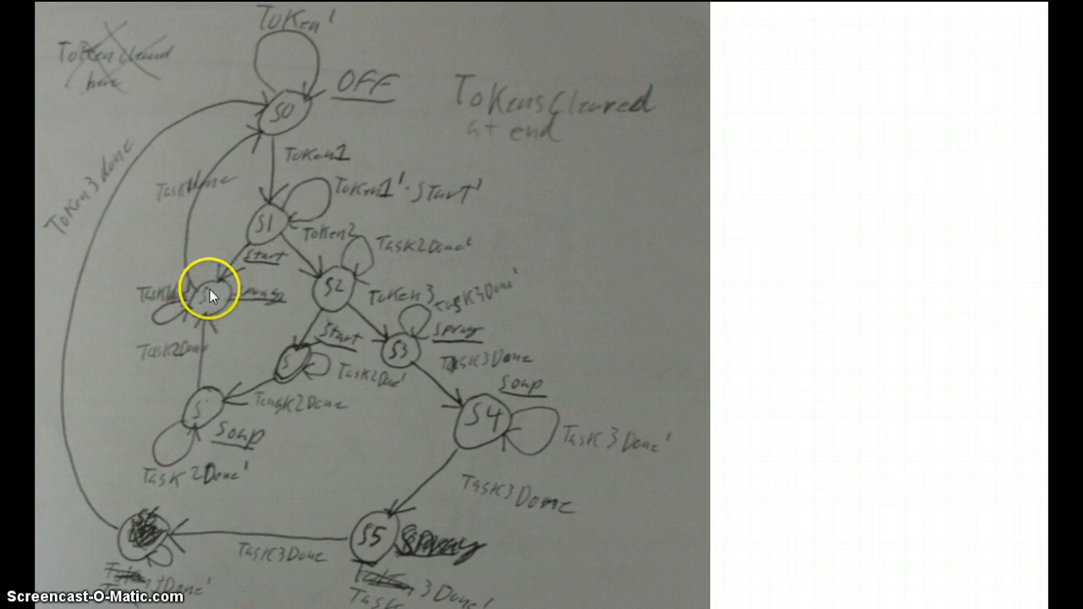
pyautogui.moveTo(215, 189)
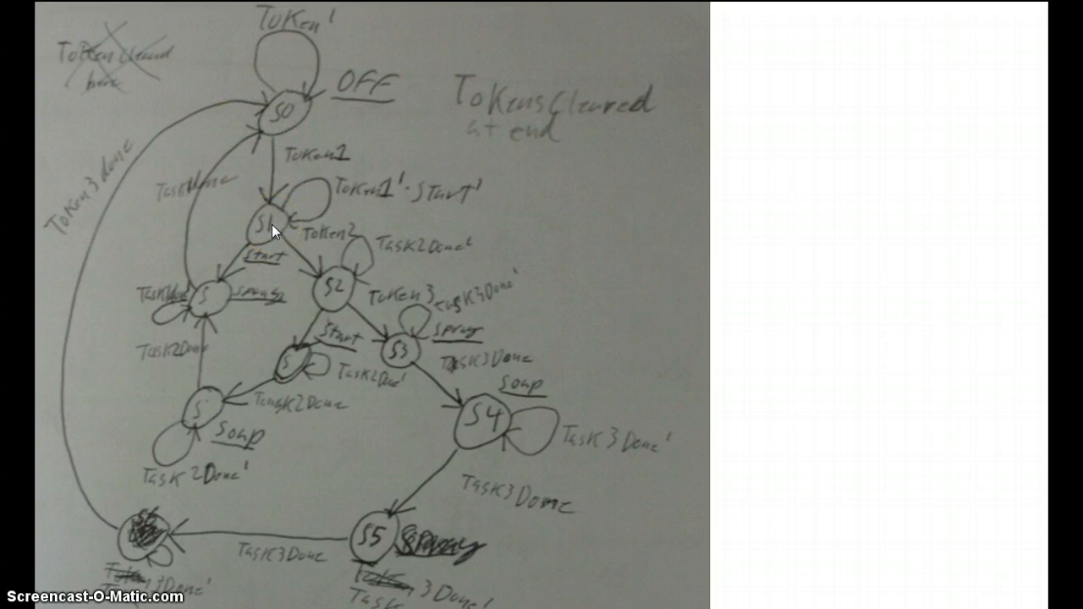
pyautogui.click(265, 227)
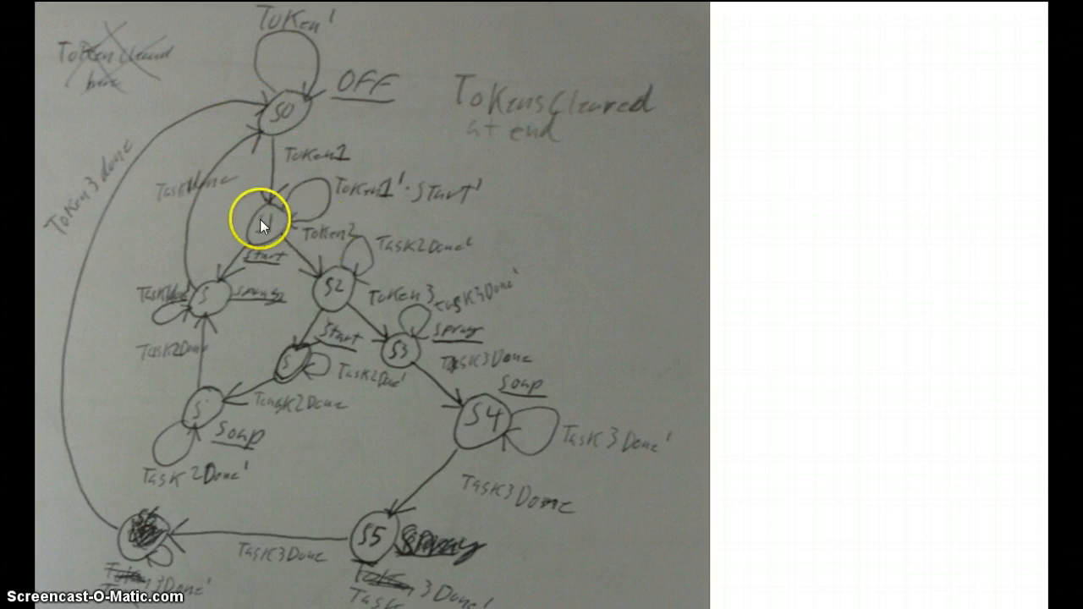
pyautogui.moveTo(364, 272)
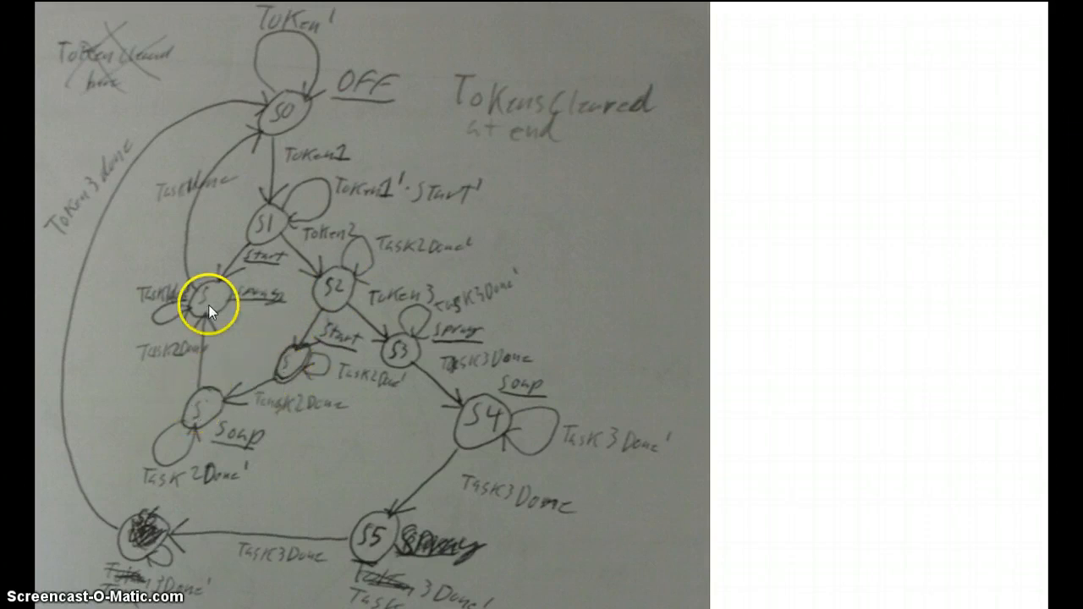
pyautogui.moveTo(286, 130)
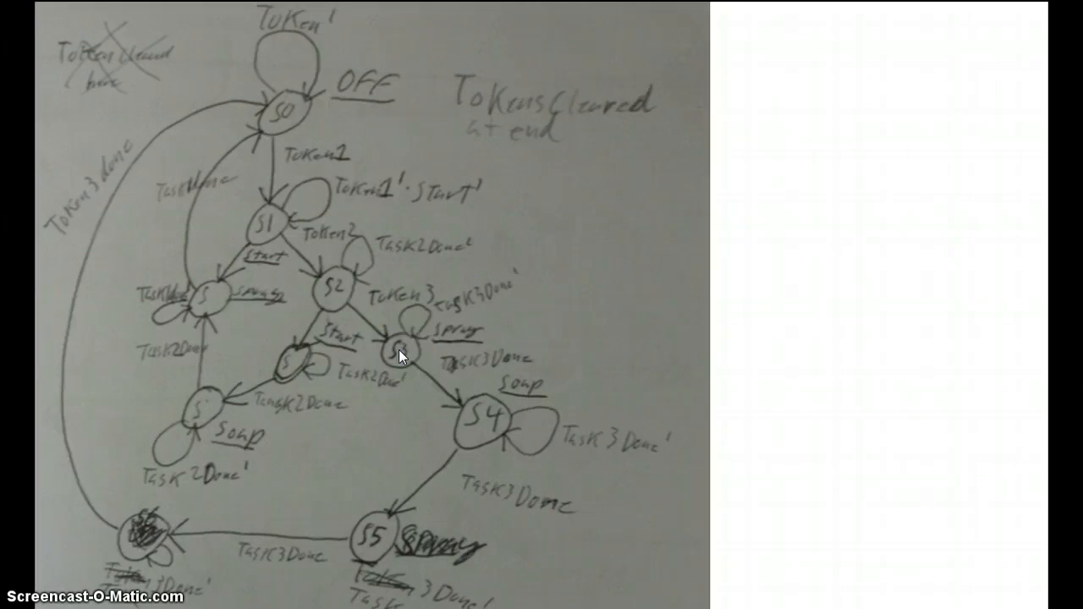
pyautogui.click(482, 419)
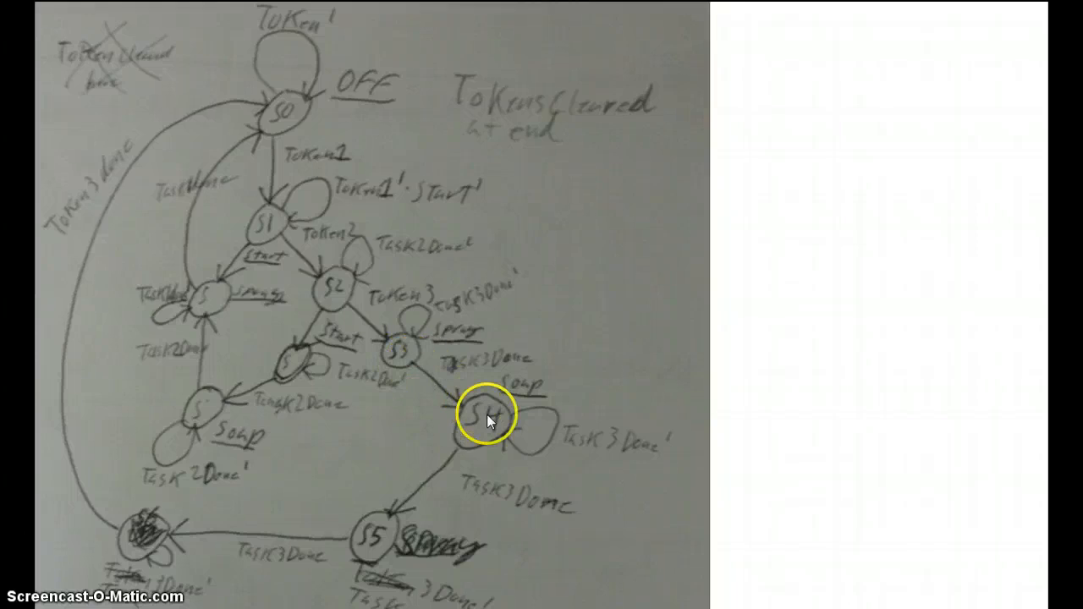
pyautogui.moveTo(588, 415)
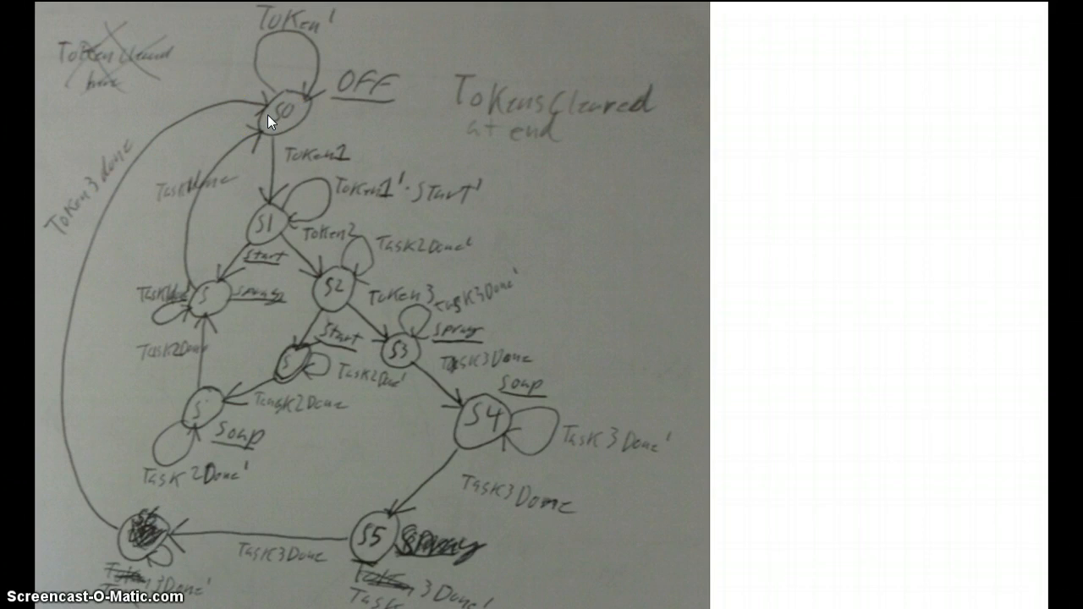
pyautogui.click(283, 114)
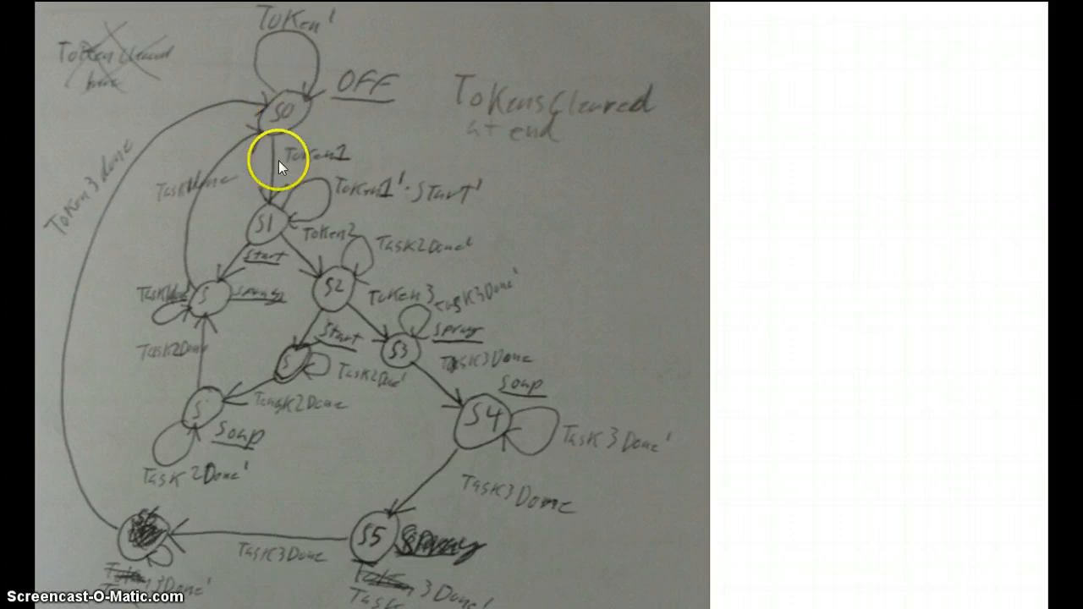
pyautogui.moveTo(333, 305)
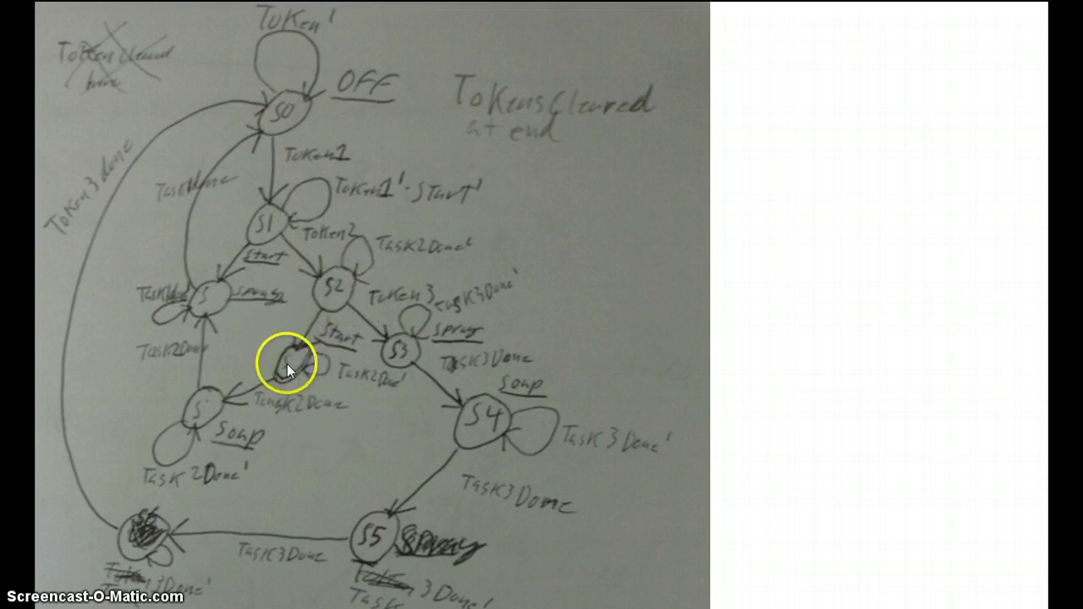
pyautogui.moveTo(227, 330)
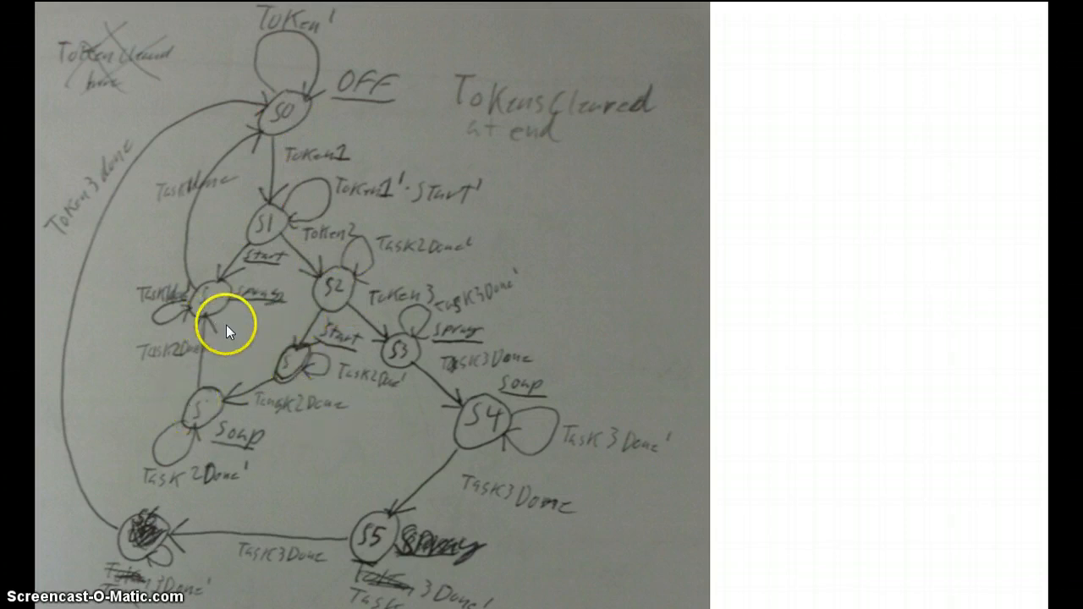
pyautogui.moveTo(327, 125)
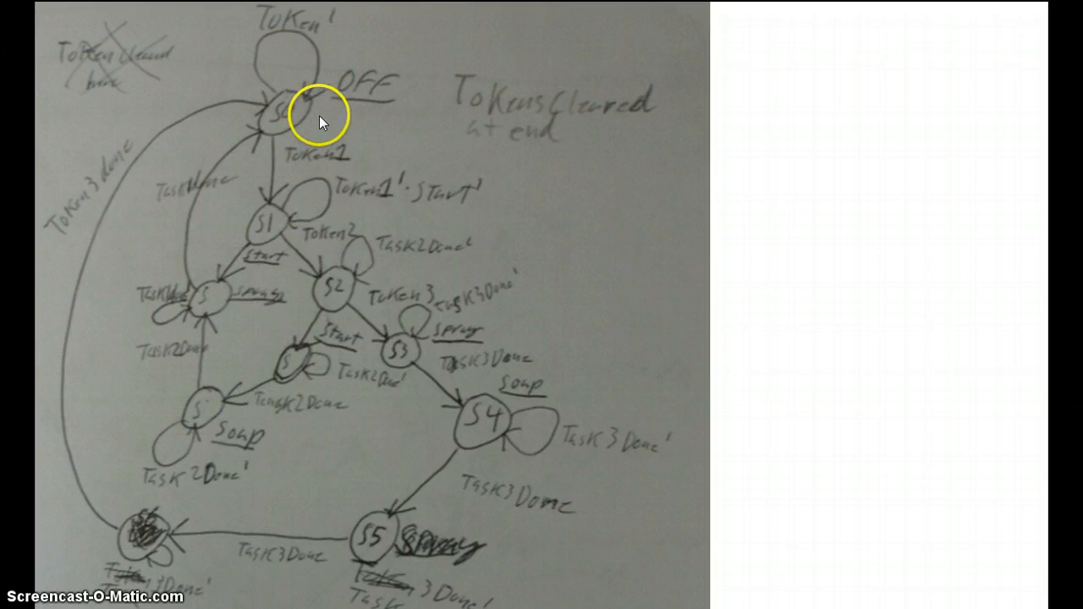
pyautogui.moveTo(290, 61)
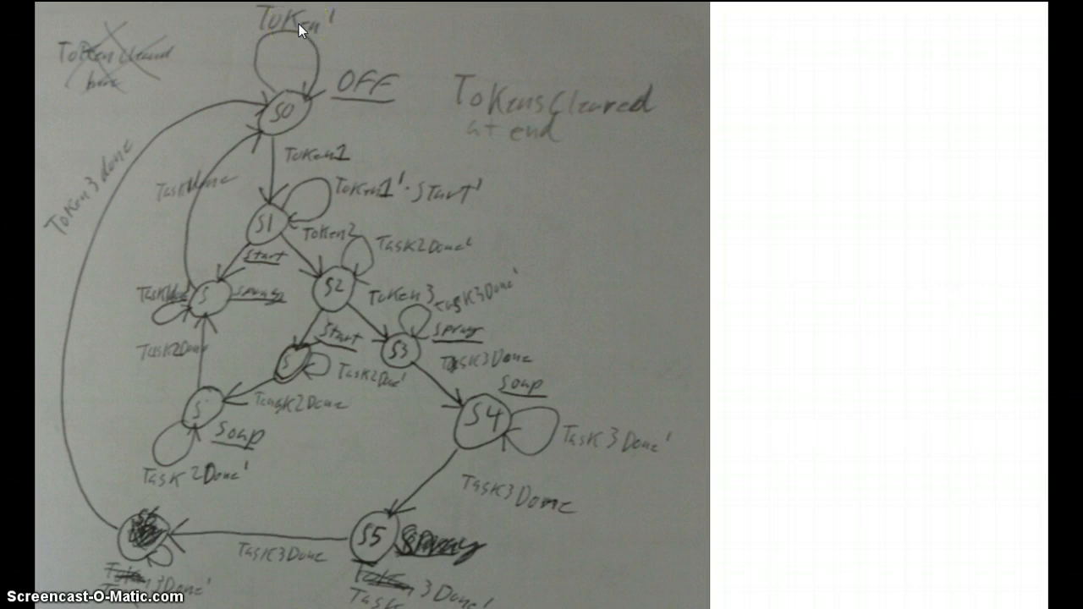
pyautogui.click(358, 97)
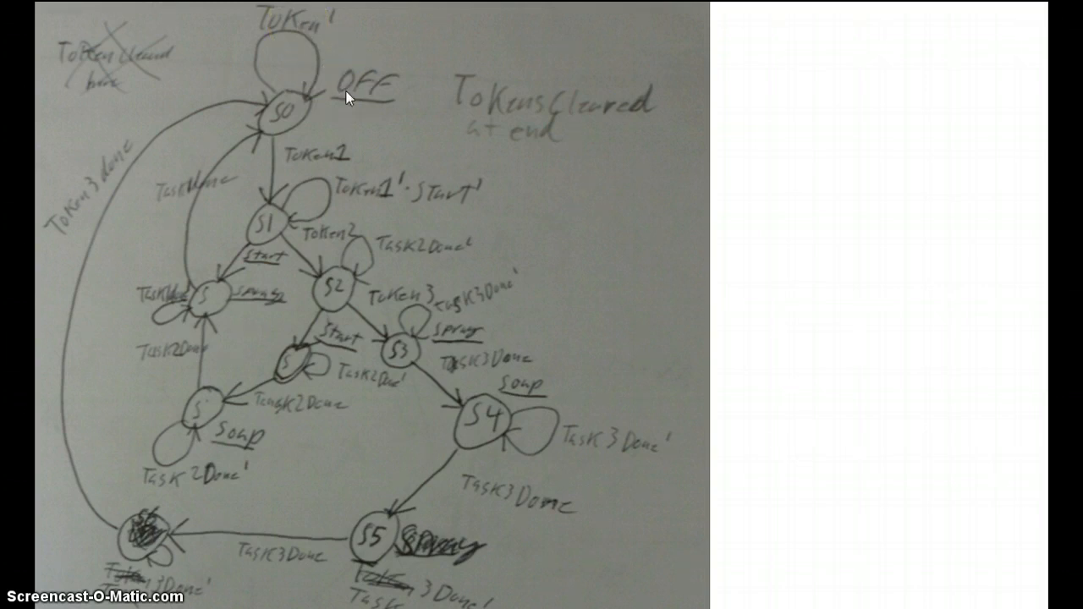
pyautogui.moveTo(437, 311)
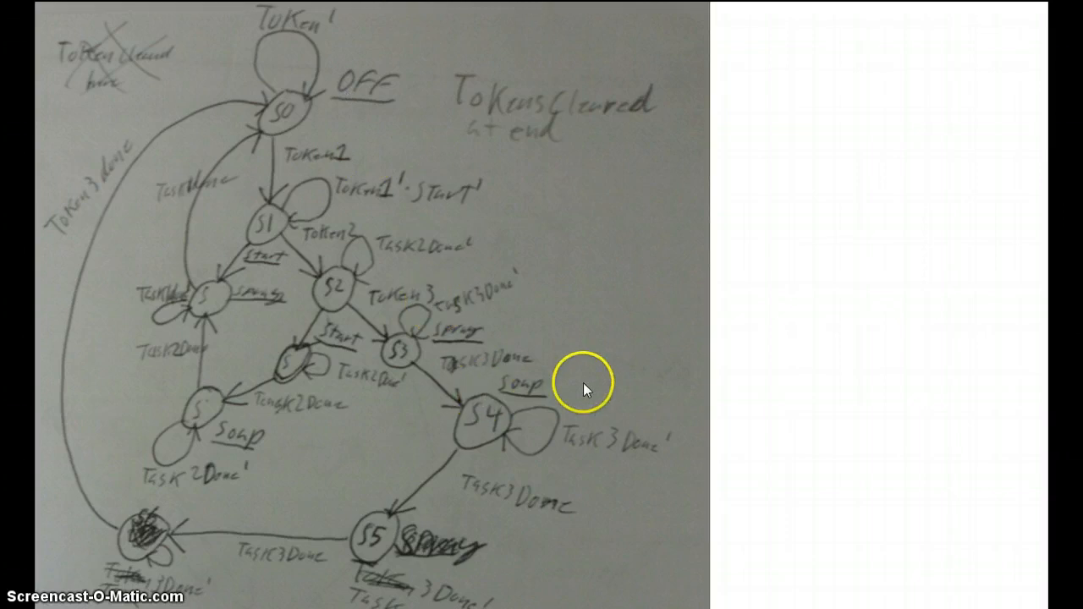
pyautogui.moveTo(453, 385)
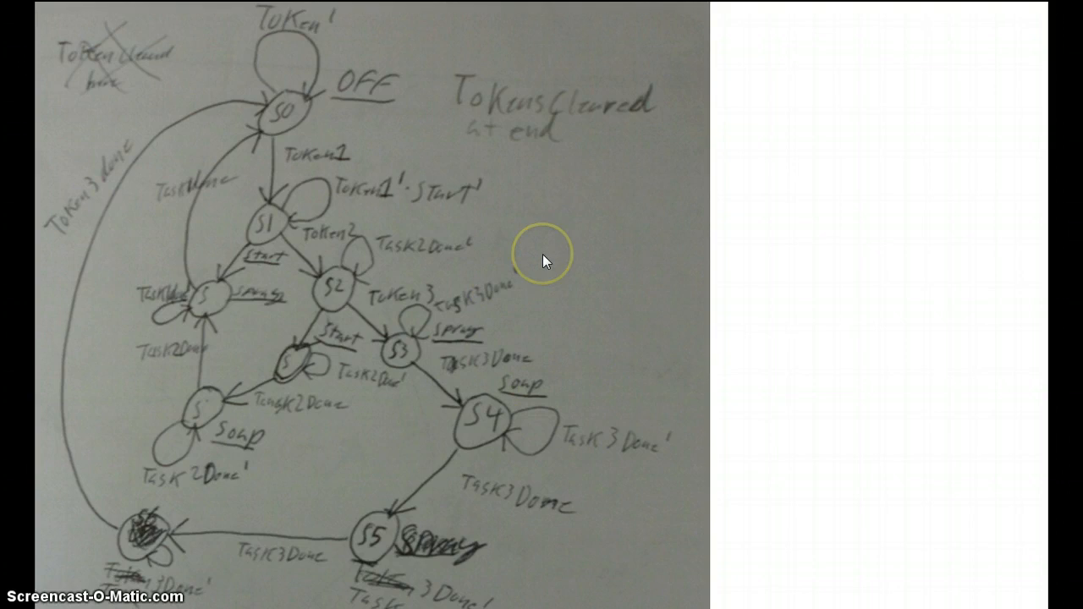
pyautogui.moveTo(366, 188)
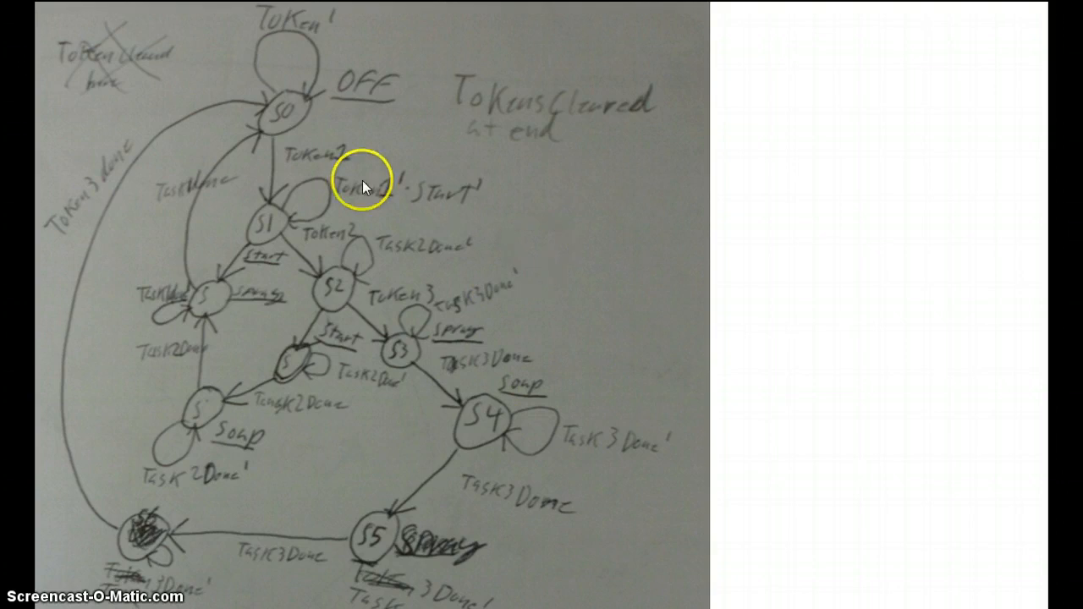
pyautogui.moveTo(446, 197)
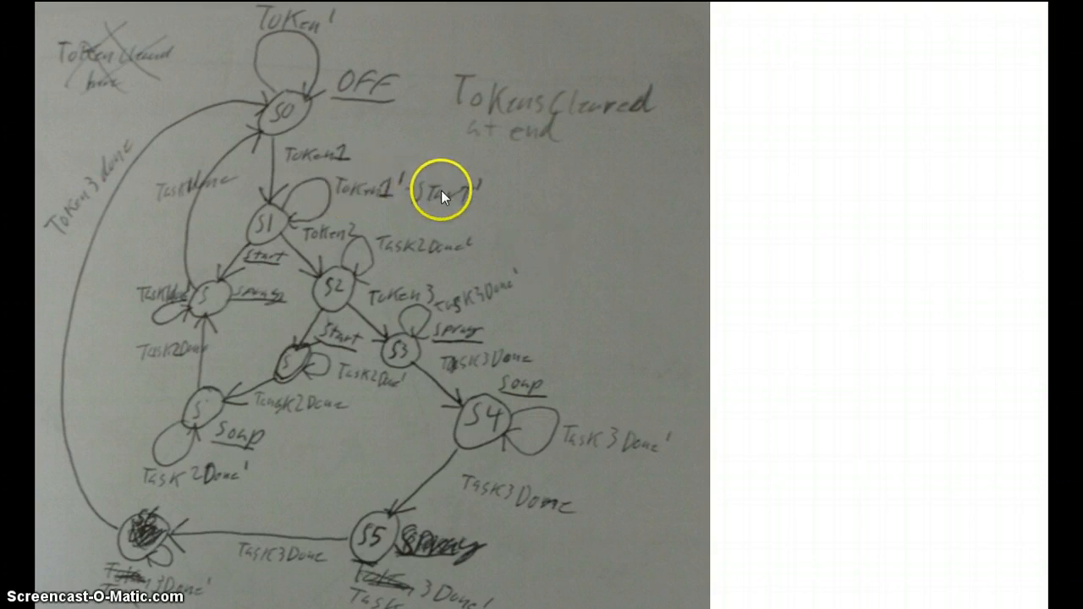
pyautogui.moveTo(491, 203)
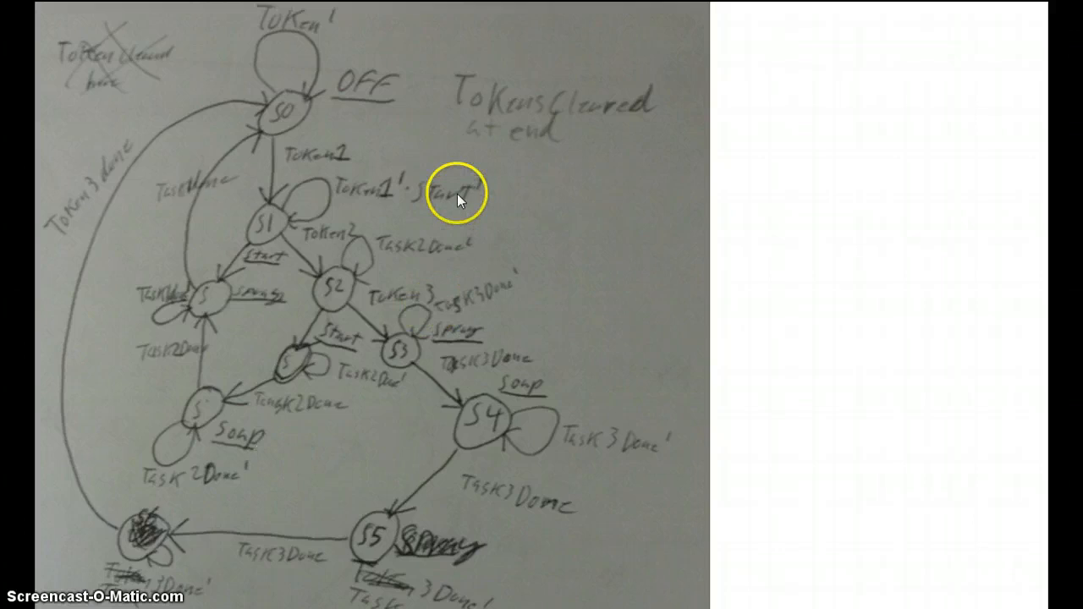
pyautogui.moveTo(500, 202)
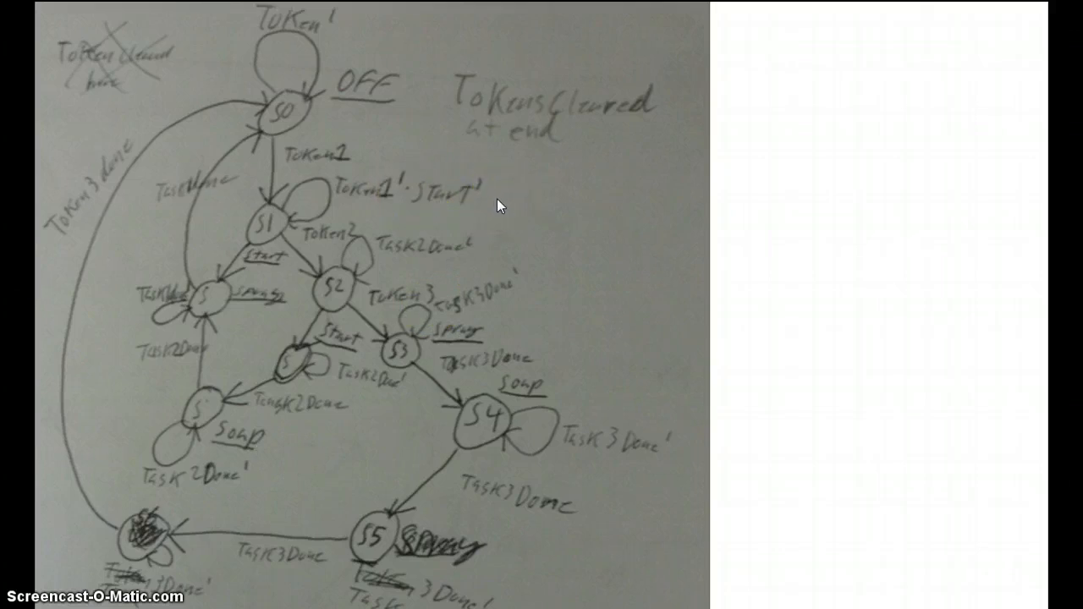
pyautogui.moveTo(354, 251)
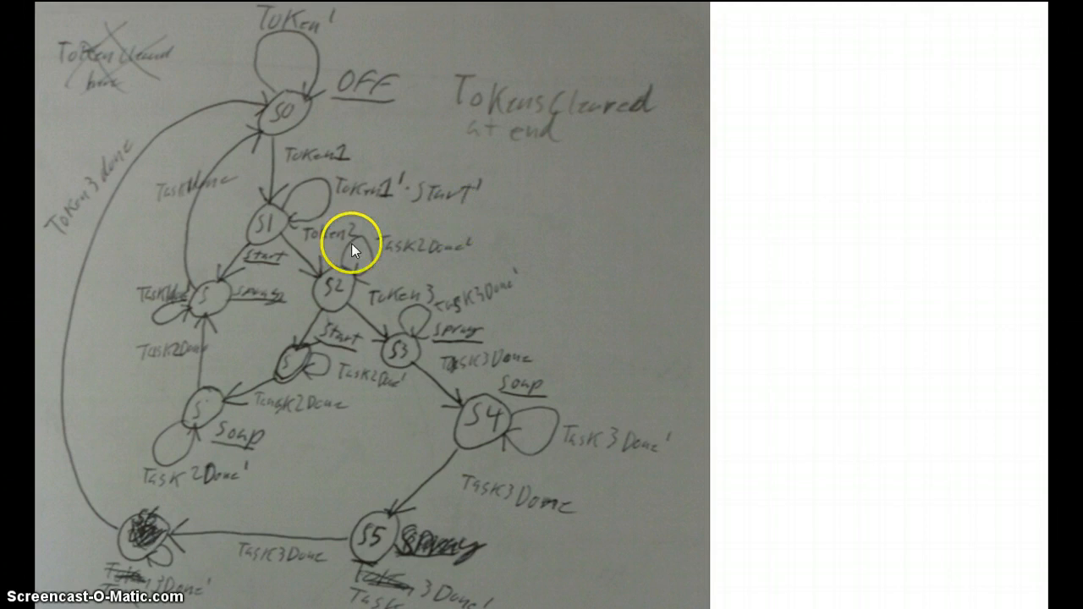